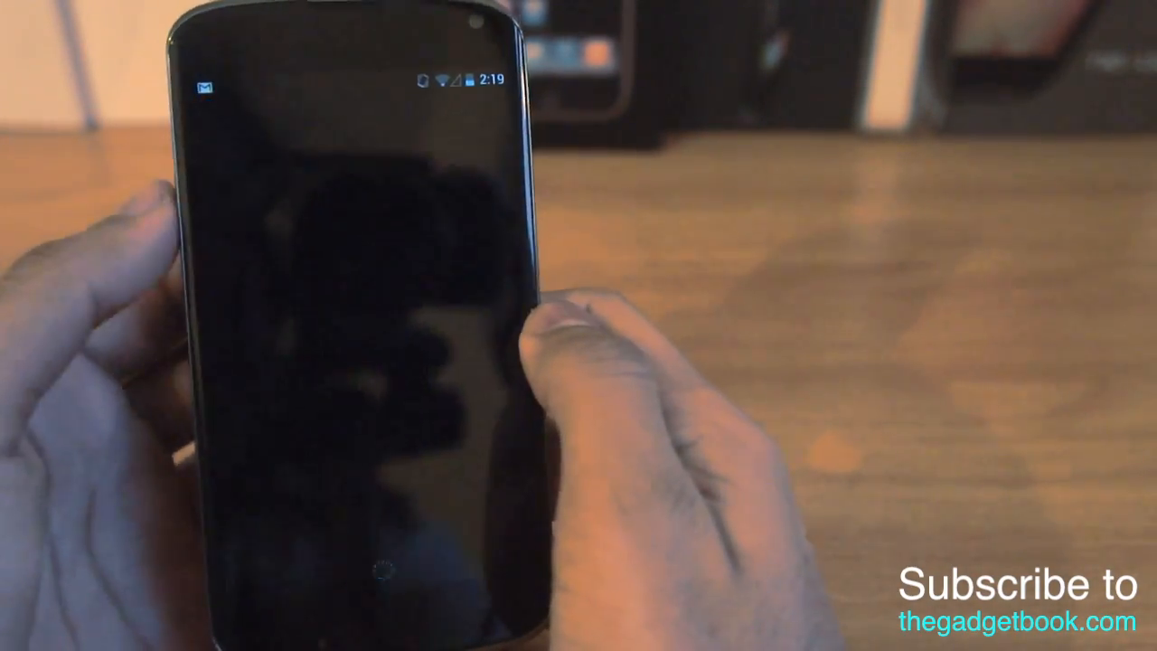
Start a new message and gesture-type 'What are you doing' into its body.
{"action": "left_click", "coordinate": [371, 443]}
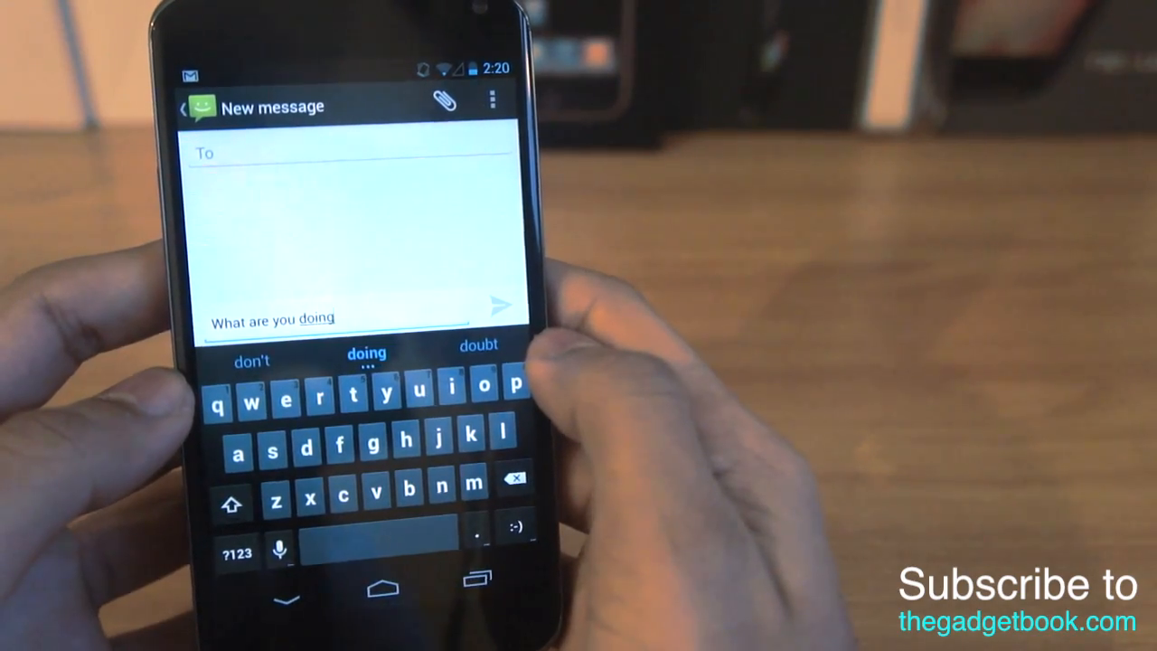
Delete the word 'doing' so the draft reads 'What are you'.
{"action": "left_click", "coordinate": [515, 477]}
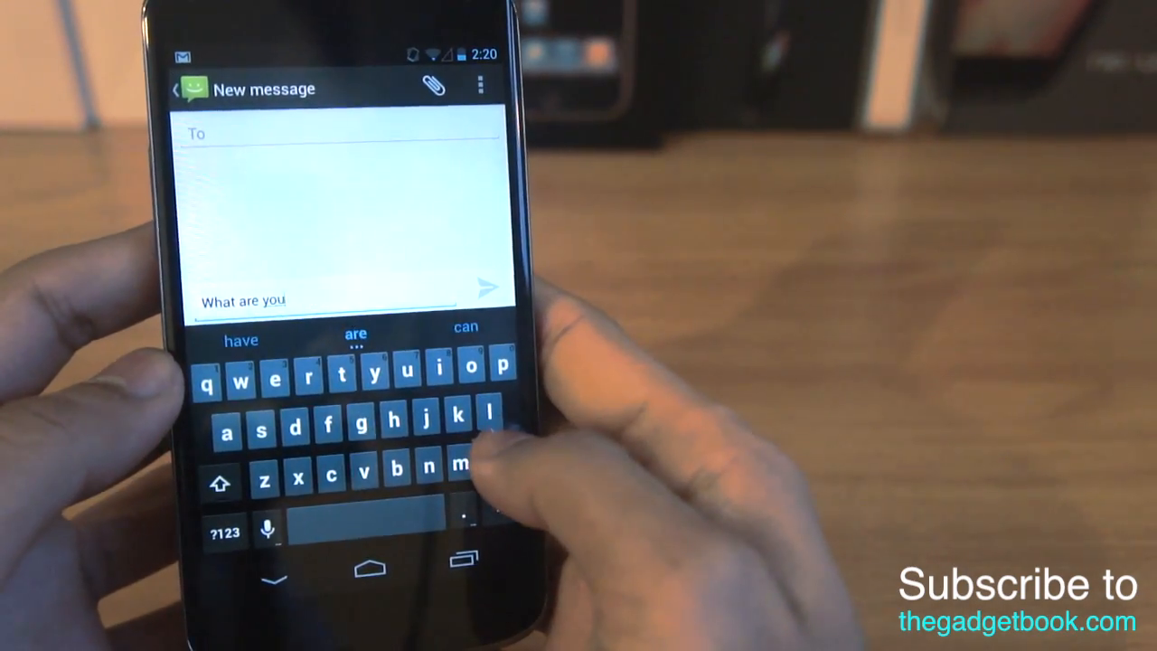